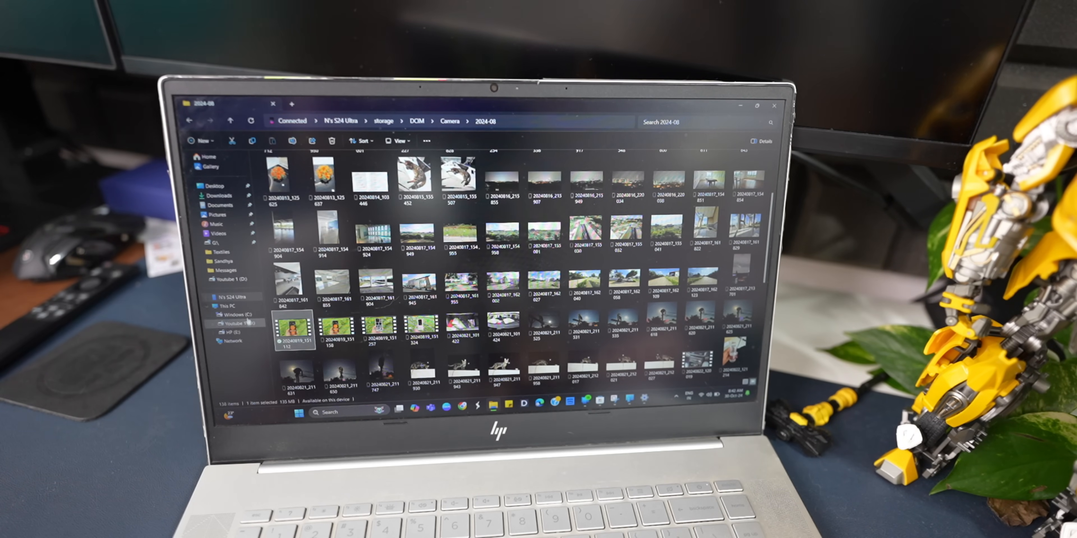
Launch the Microsoft Store from the taskbar, landing on its home page.
{"action": "left_click", "coordinate": [205, 297]}
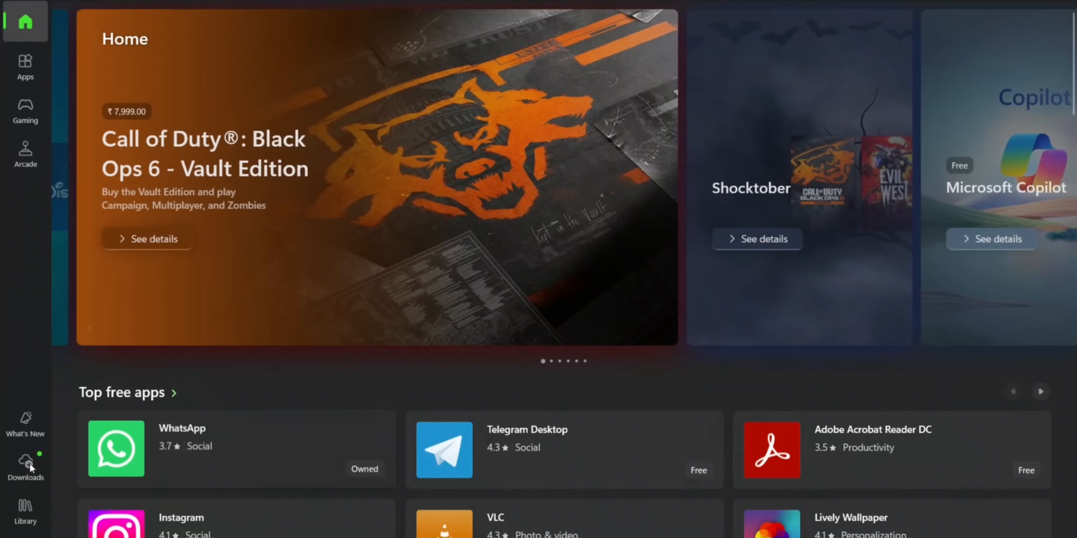
From the Downloads list of recent updates, select Cross Device Experience Host to load its app page.
{"action": "left_click", "coordinate": [25, 466]}
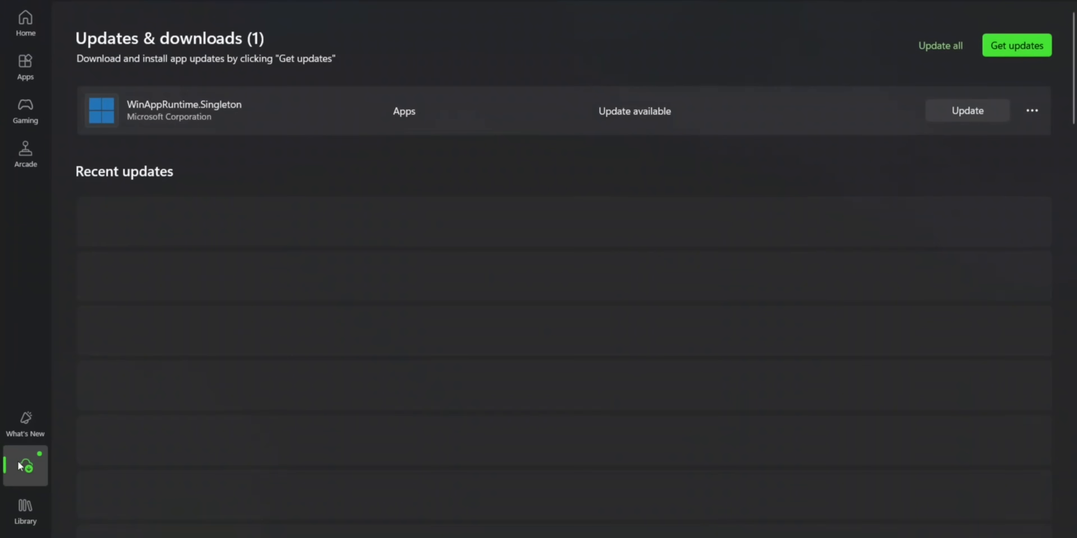
{"action": "mouse_move", "coordinate": [278, 340]}
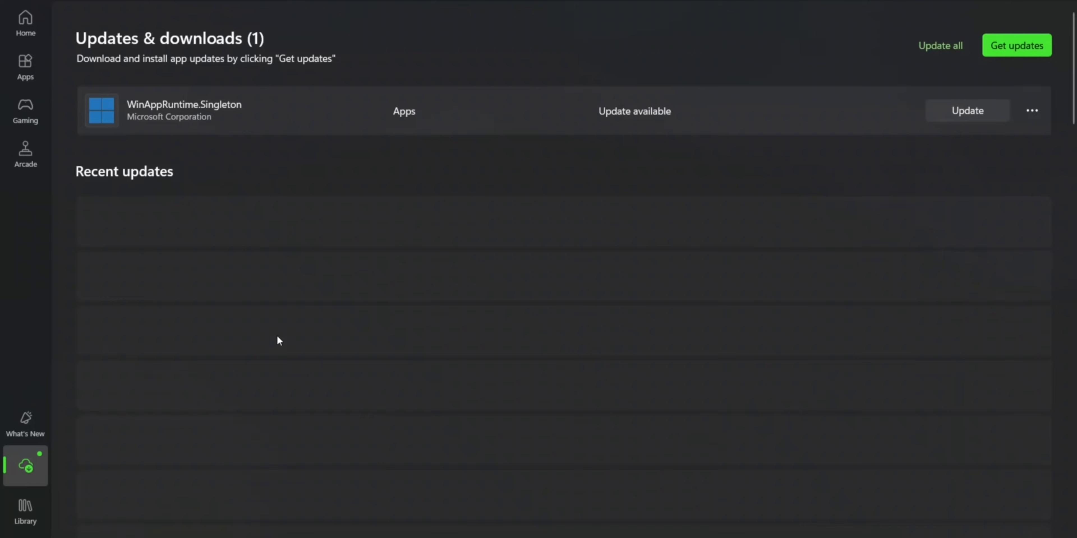
{"action": "scroll", "scroll_direction": "down", "scroll_amount": 3}
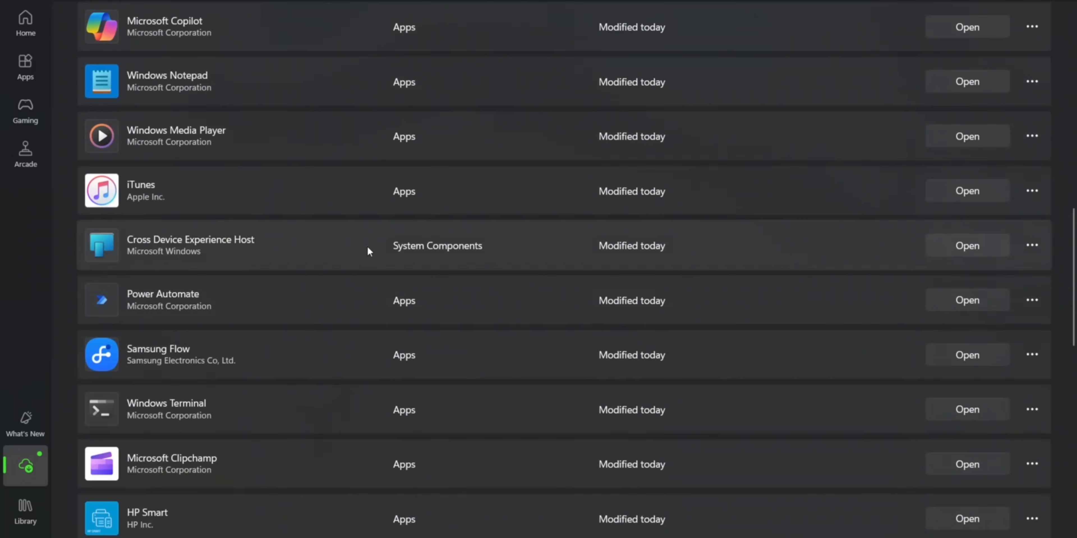
{"action": "mouse_move", "coordinate": [444, 261]}
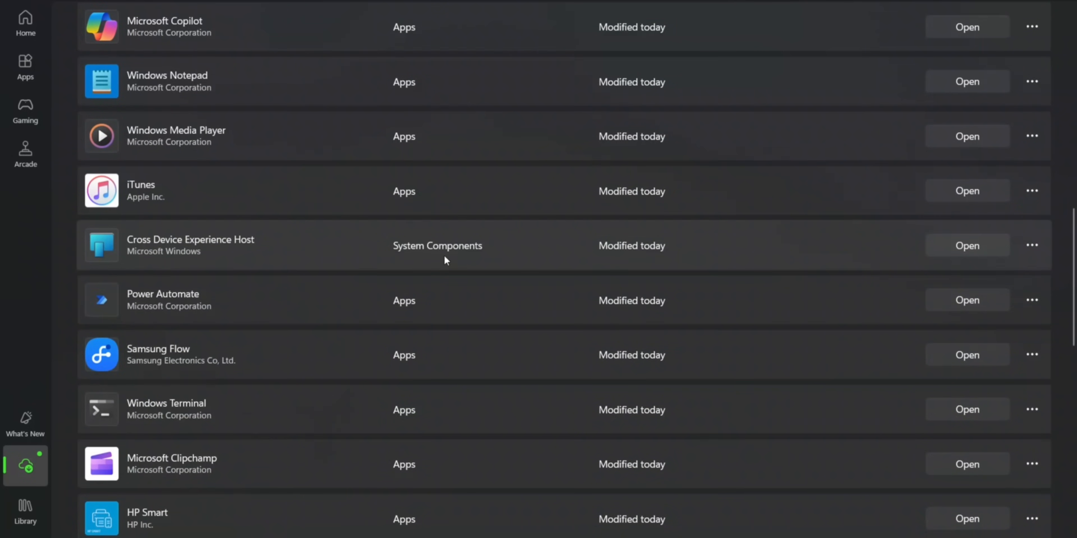
{"action": "left_click", "coordinate": [190, 245]}
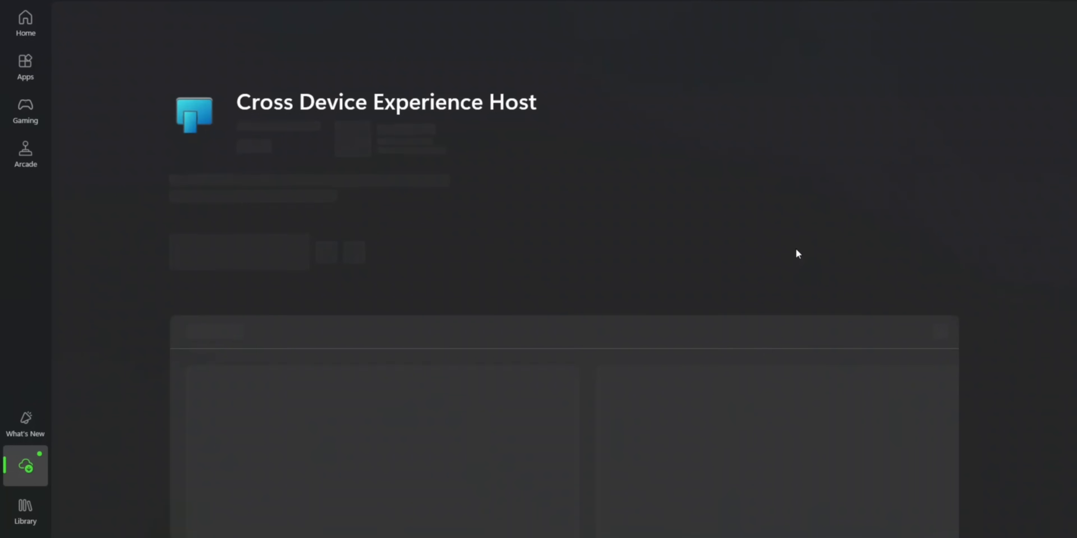